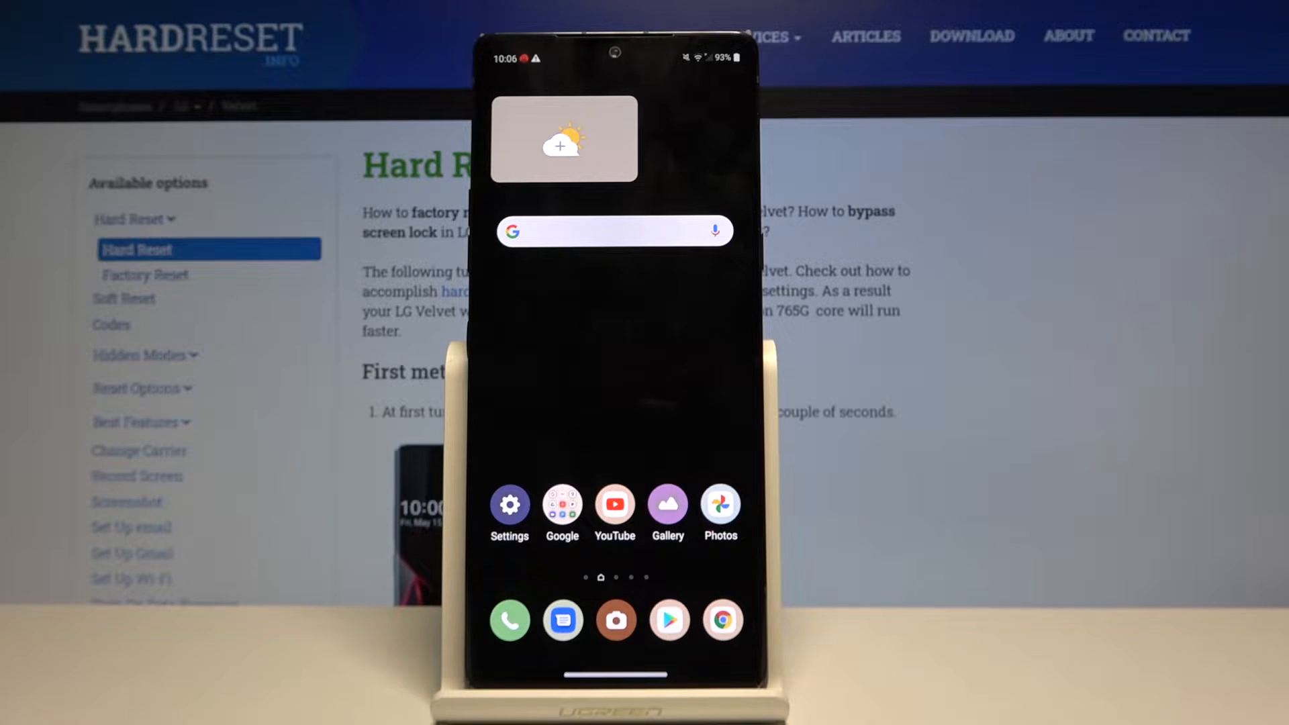
Launch the Settings app and go to its System page.
{"action": "left_click", "coordinate": [509, 505]}
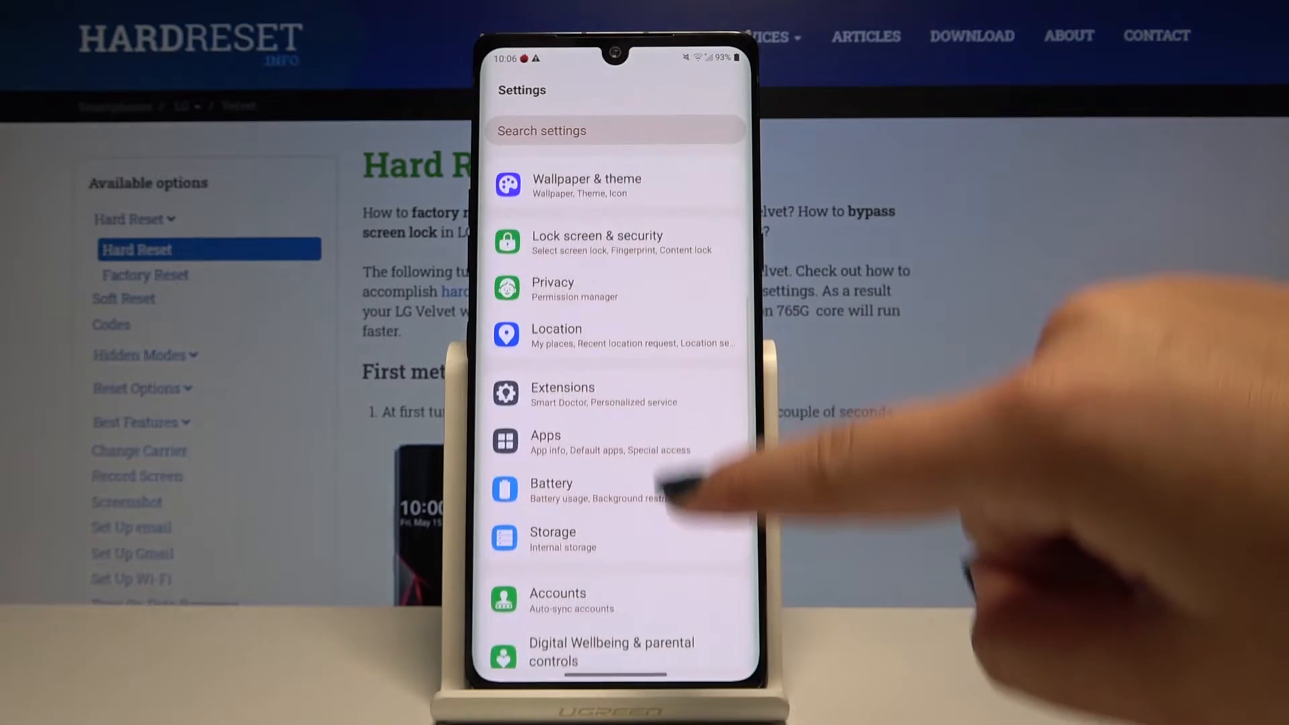
{"action": "scroll", "scroll_direction": "down", "scroll_amount": 3}
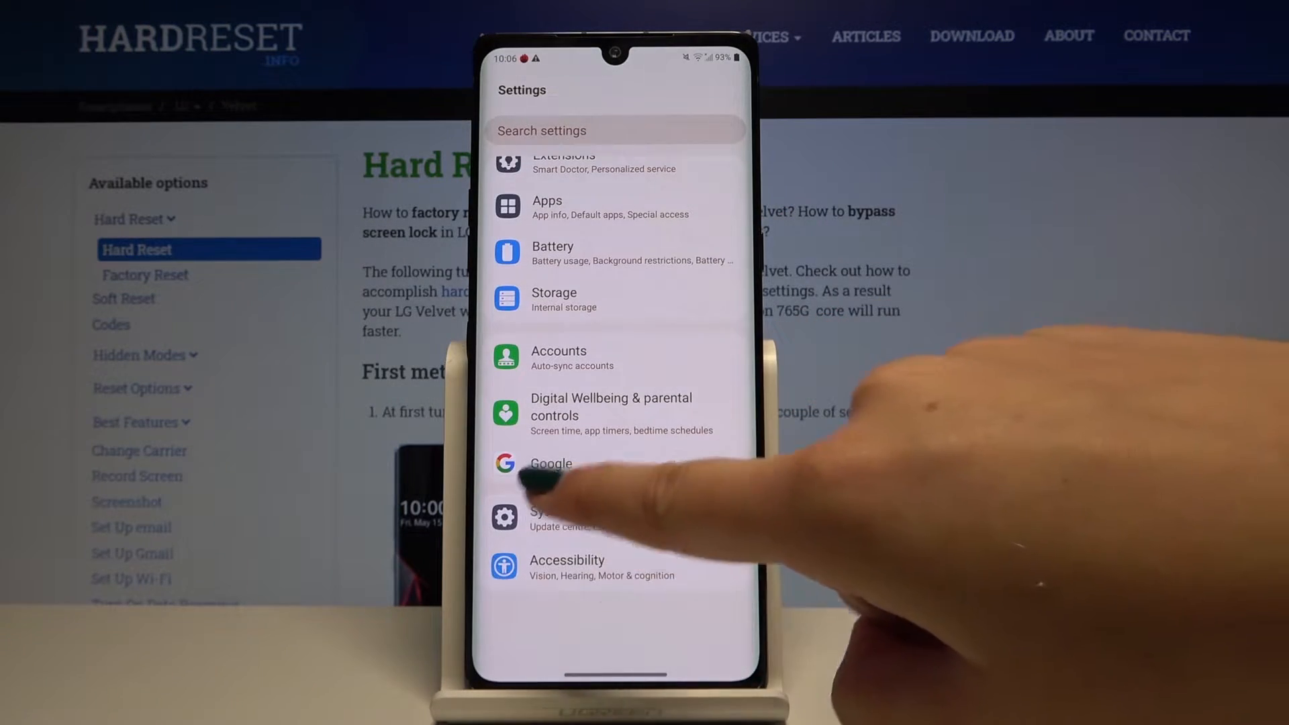
{"action": "left_click", "coordinate": [543, 516]}
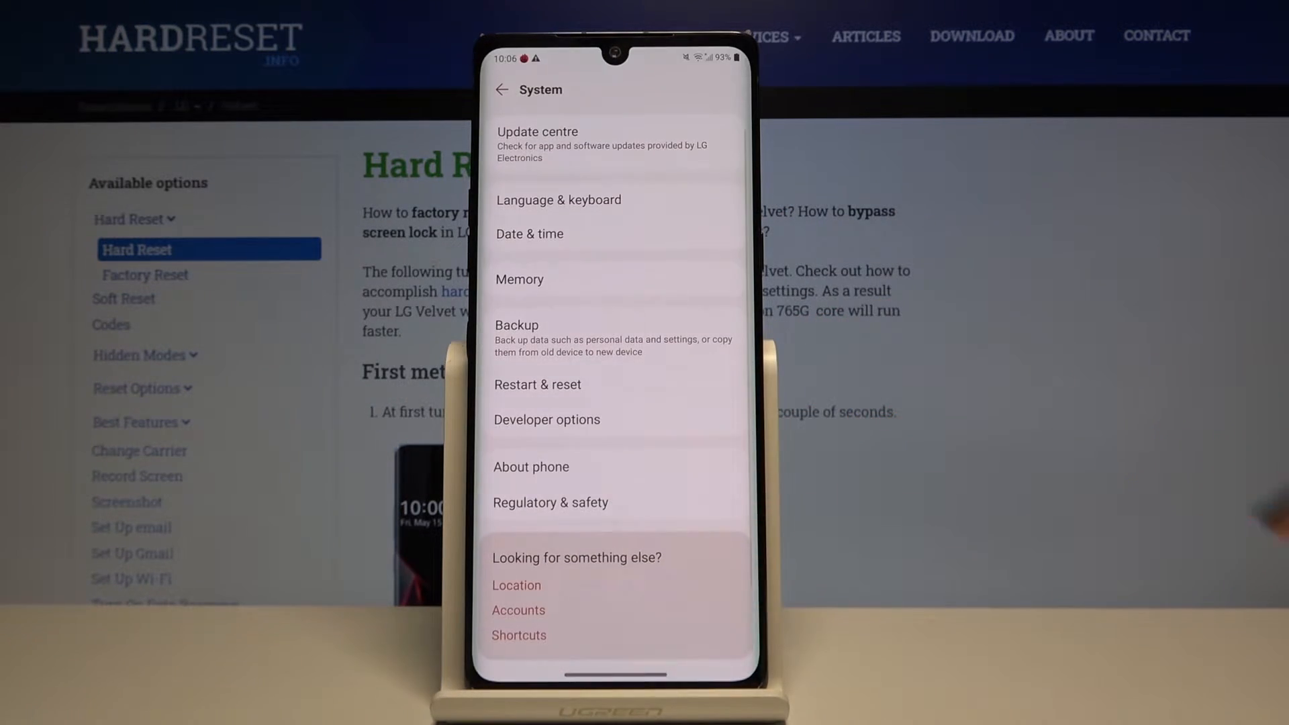
Open Backup, dismiss the LG Mobile Switch notice, and choose Google backup.
{"action": "left_click", "coordinate": [517, 325]}
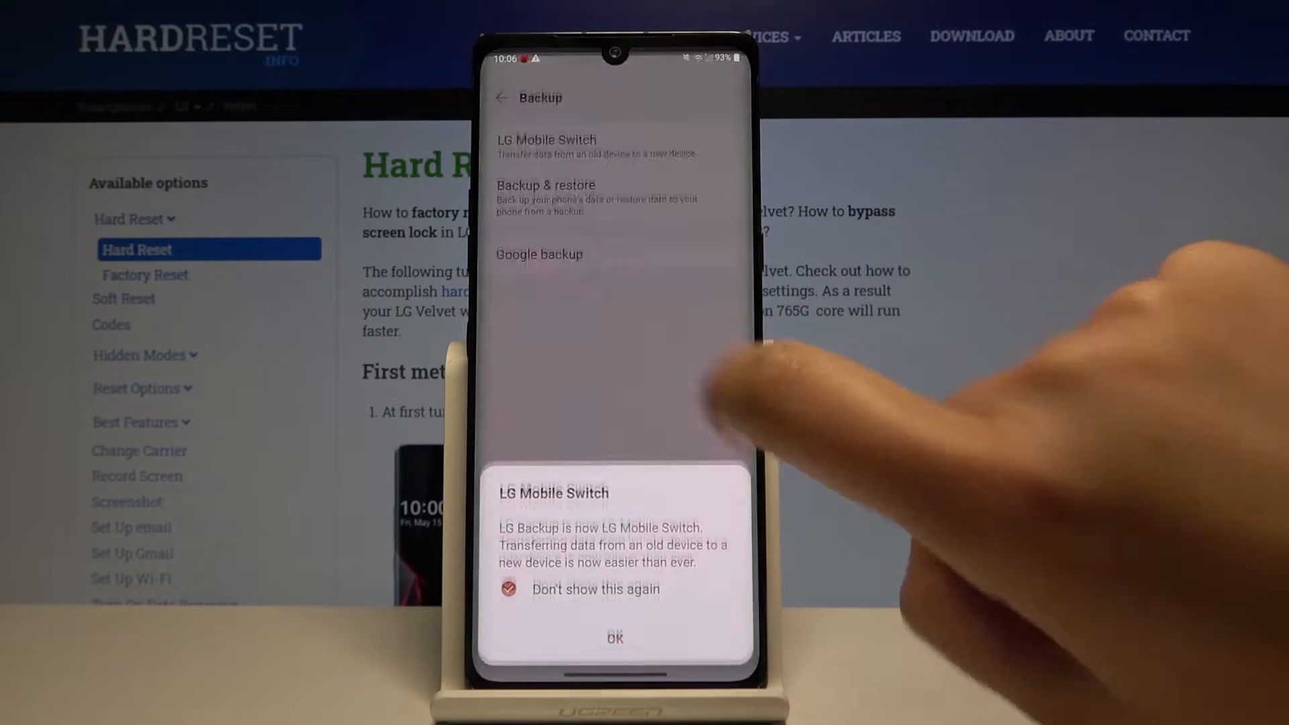
{"action": "left_click", "coordinate": [615, 638]}
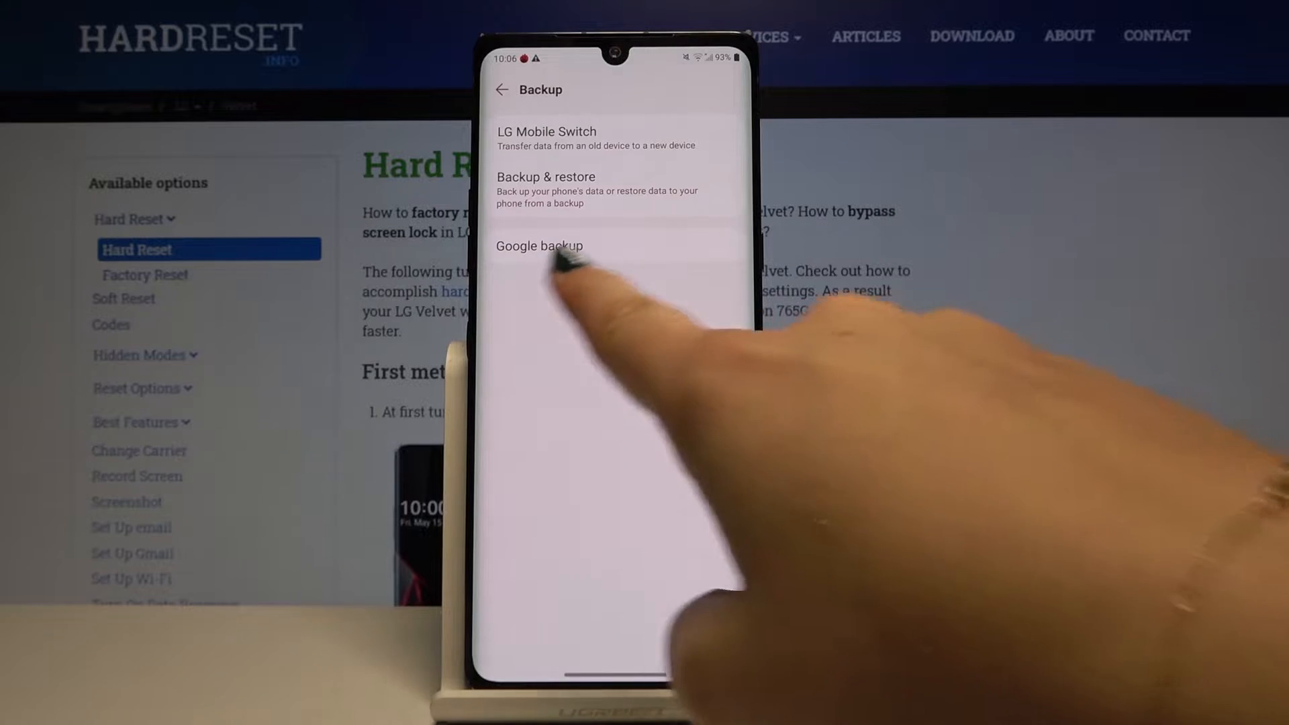
{"action": "left_click", "coordinate": [539, 245]}
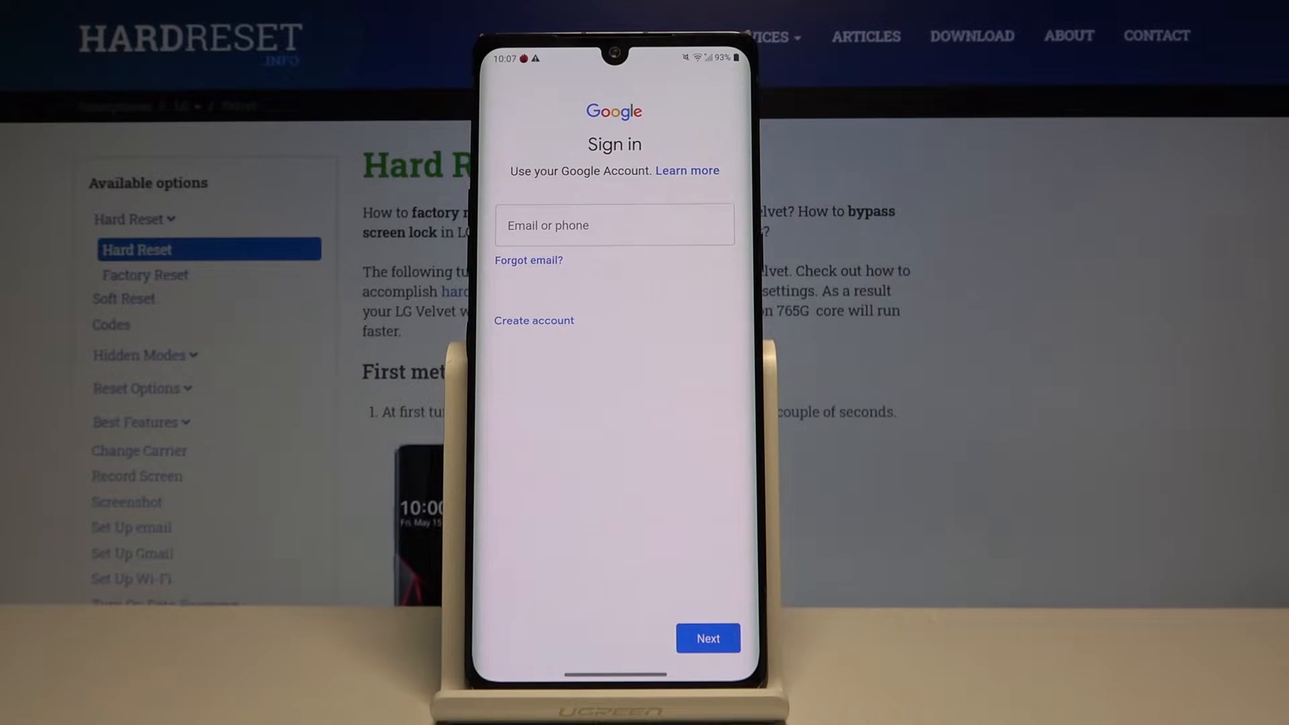
Enter the Google account email and proceed to the password step.
{"action": "left_click", "coordinate": [613, 224]}
{"action": "type", "text": "hardresetinfo1@gmail"}
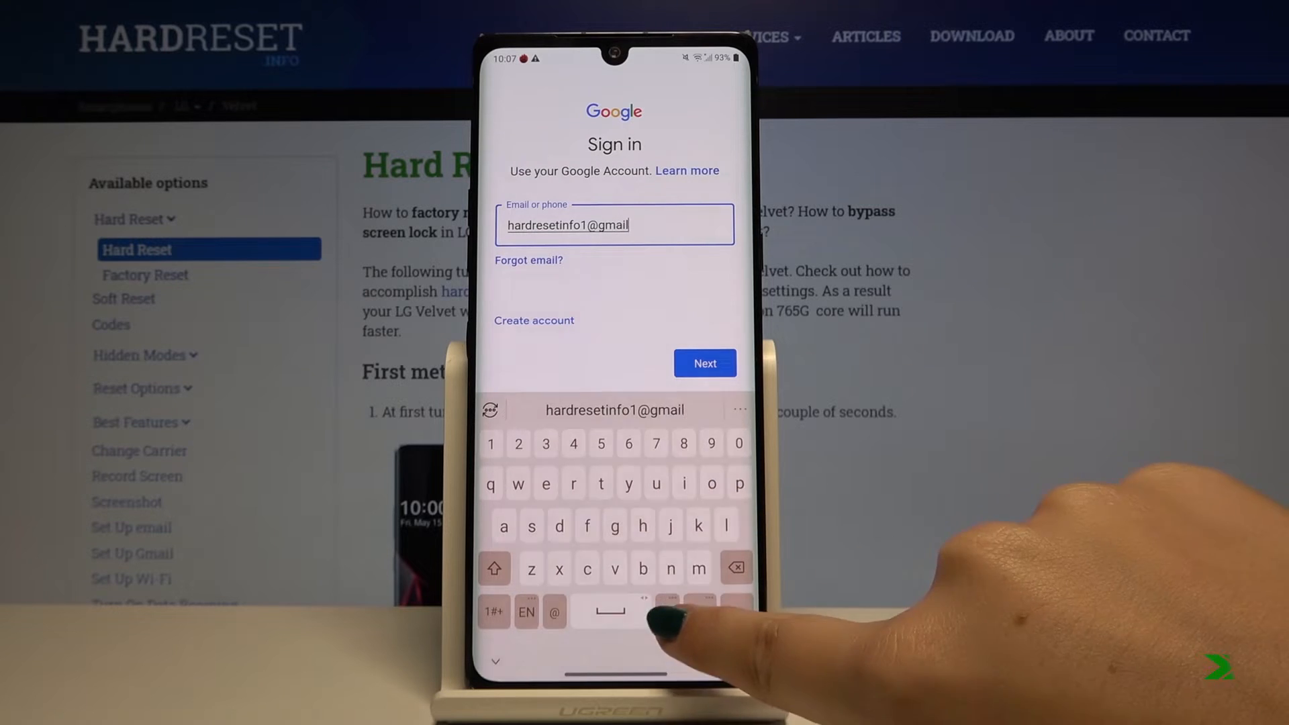
{"action": "left_click", "coordinate": [704, 363]}
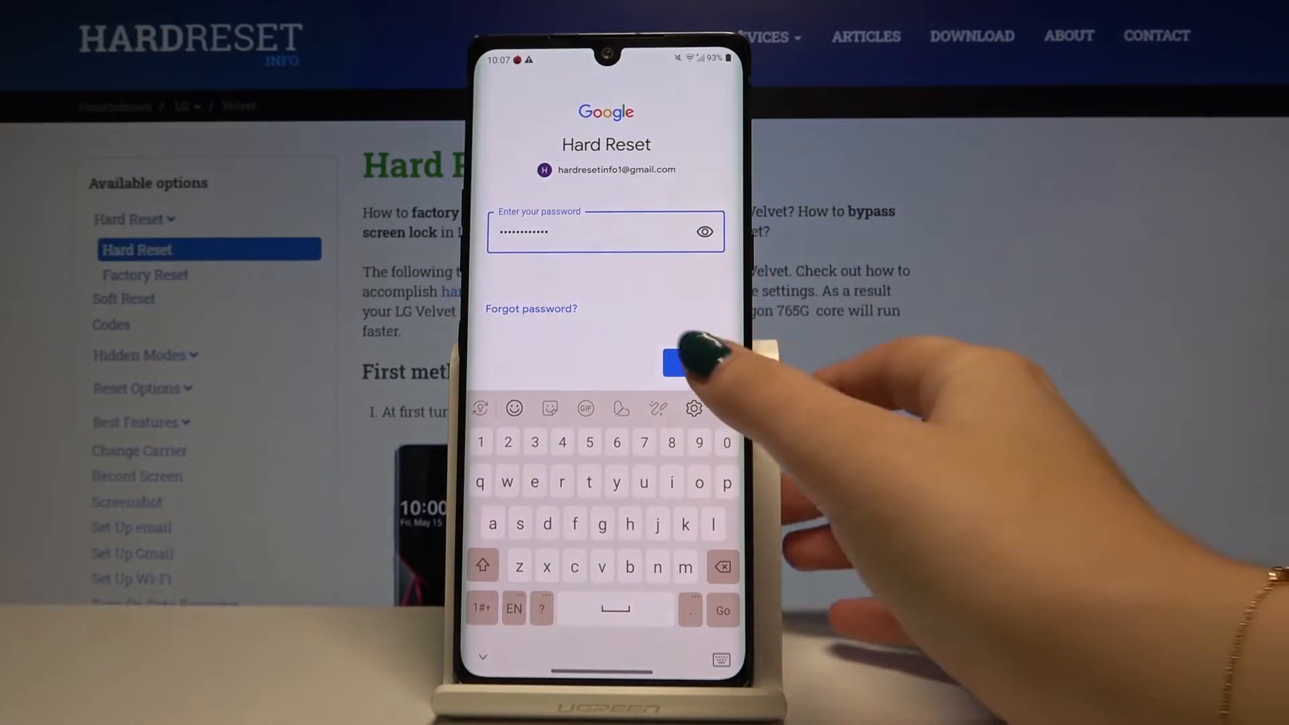
Submit the password, view the Privacy Policy, and agree to Google's terms.
{"action": "left_click", "coordinate": [689, 363]}
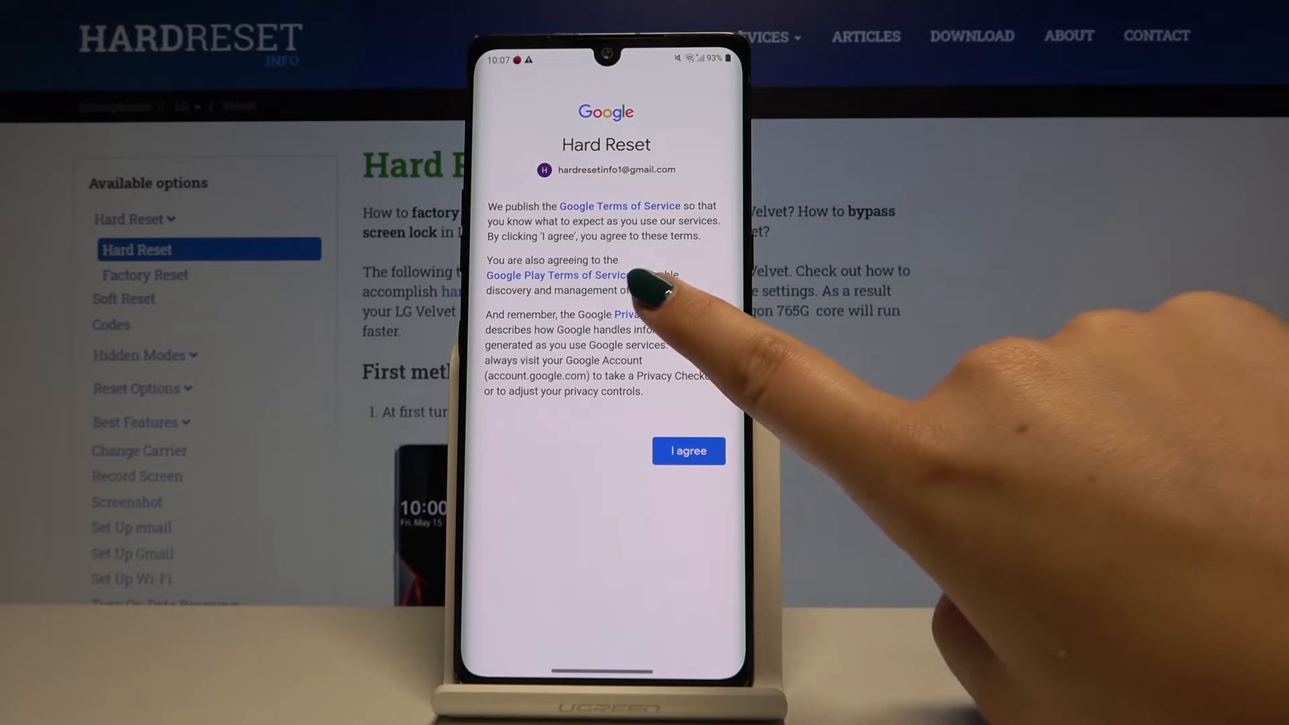
{"action": "left_click", "coordinate": [625, 315]}
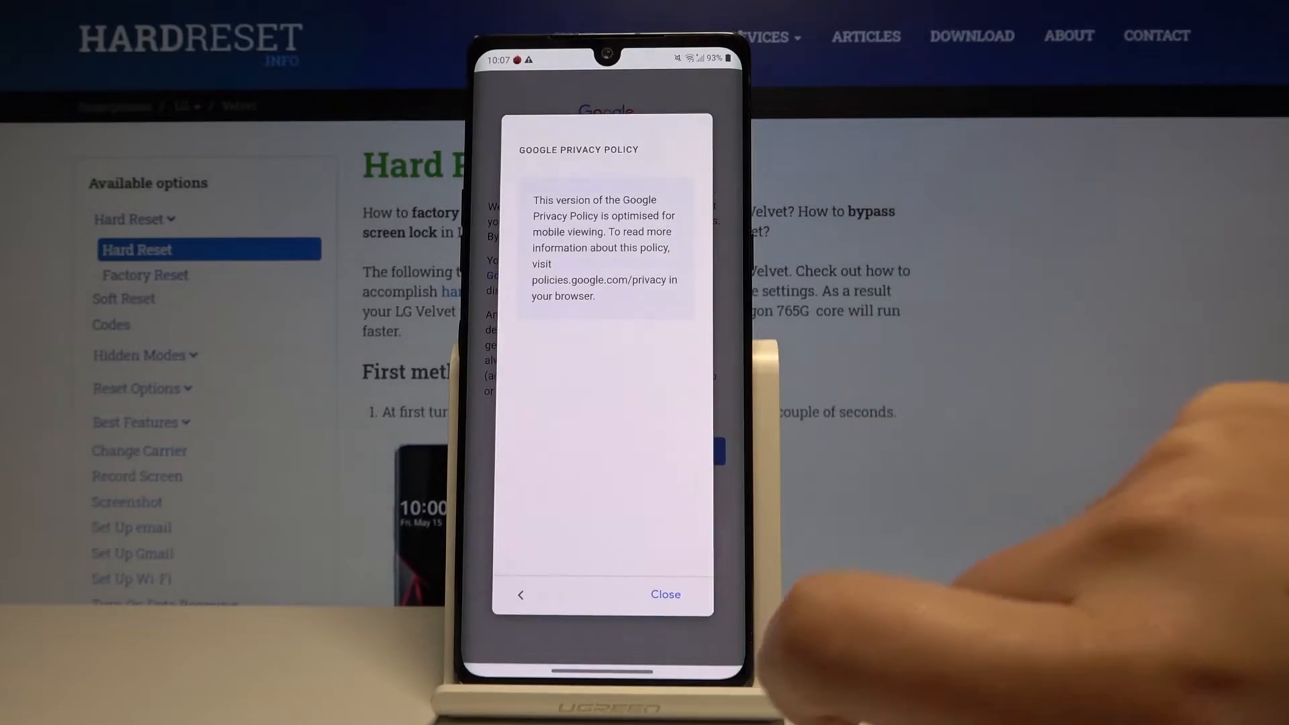
{"action": "scroll", "scroll_direction": "down", "scroll_amount": 3}
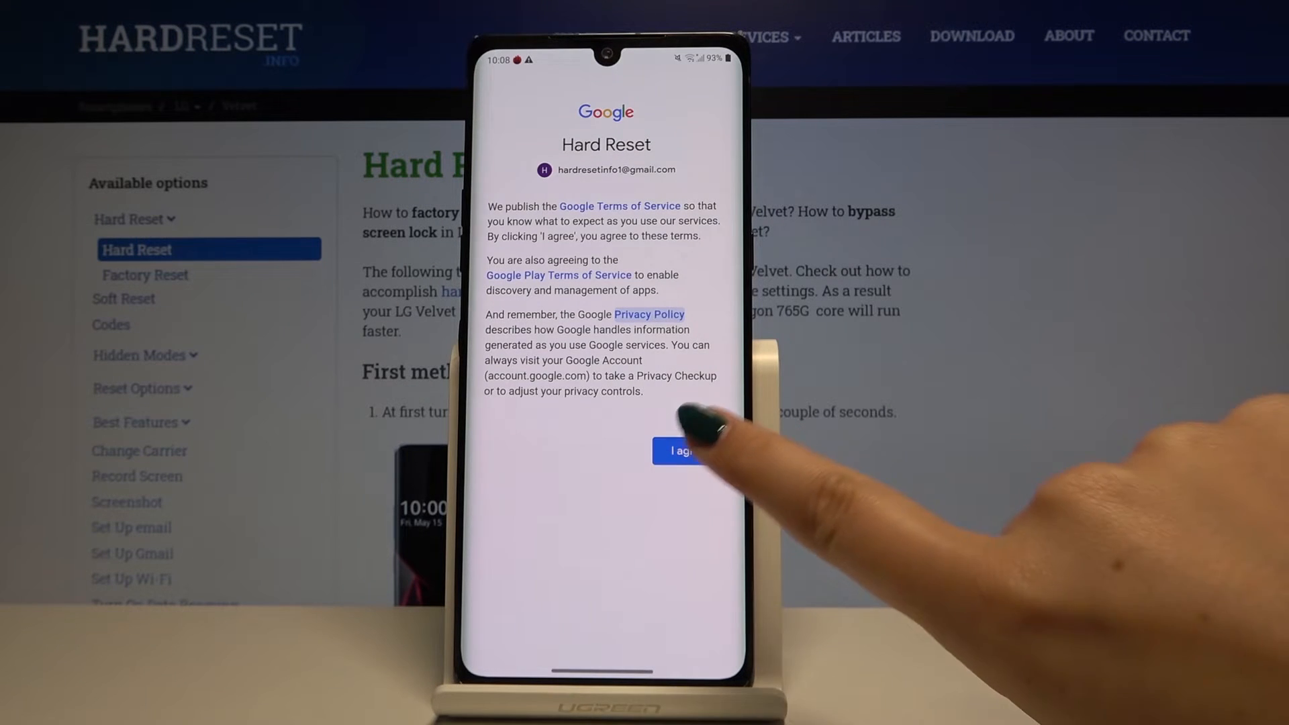
{"action": "left_click", "coordinate": [679, 451]}
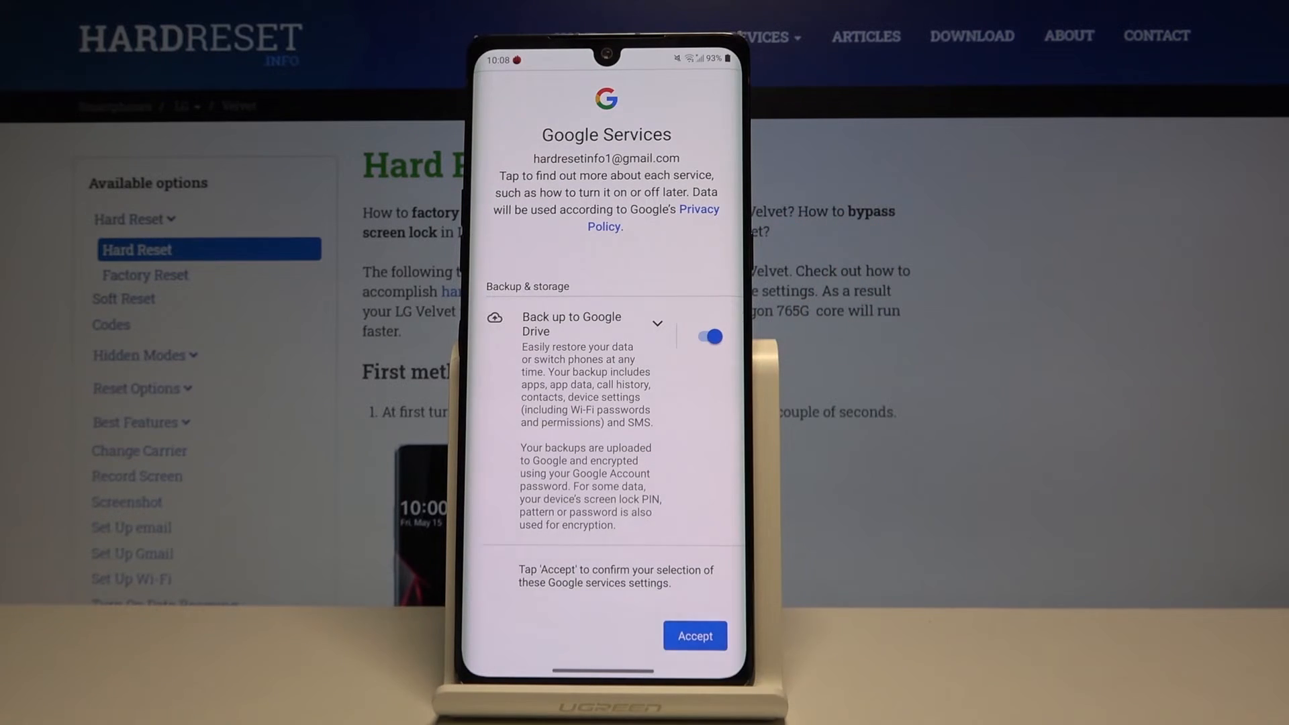
Accept the Google Services settings with Back up to Google Drive left on.
{"action": "left_click", "coordinate": [572, 323]}
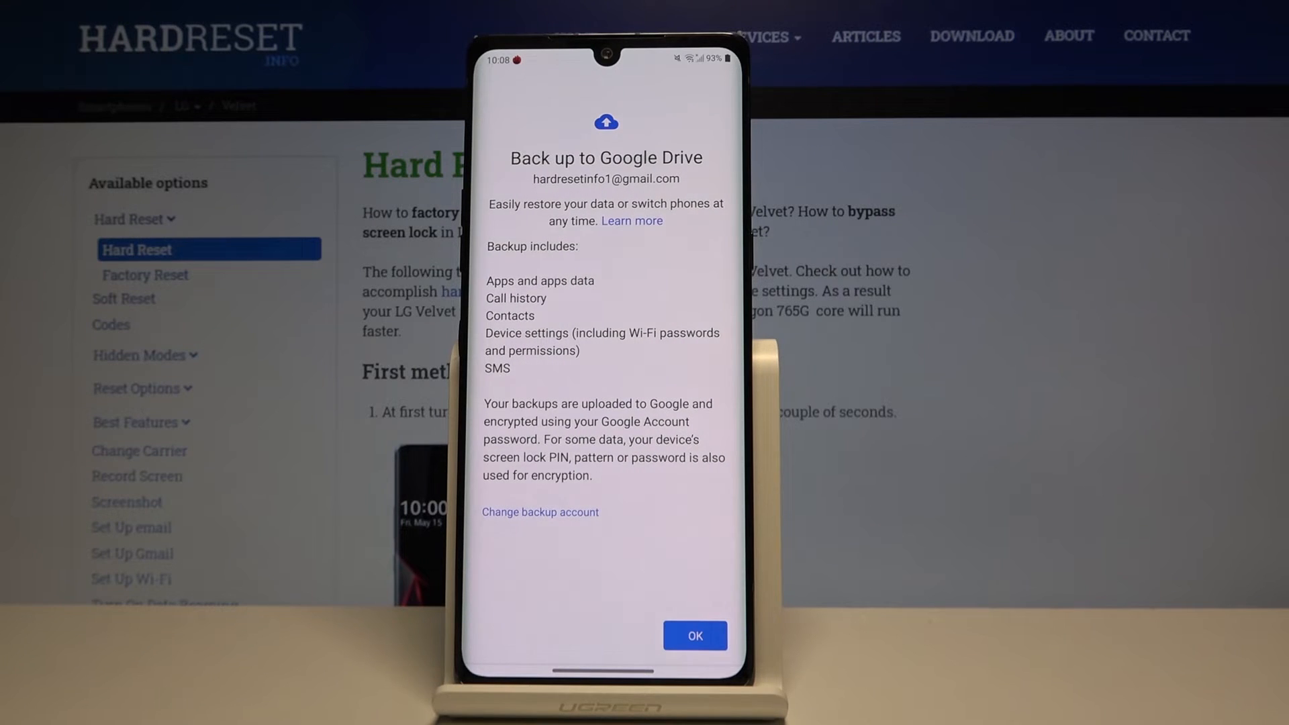